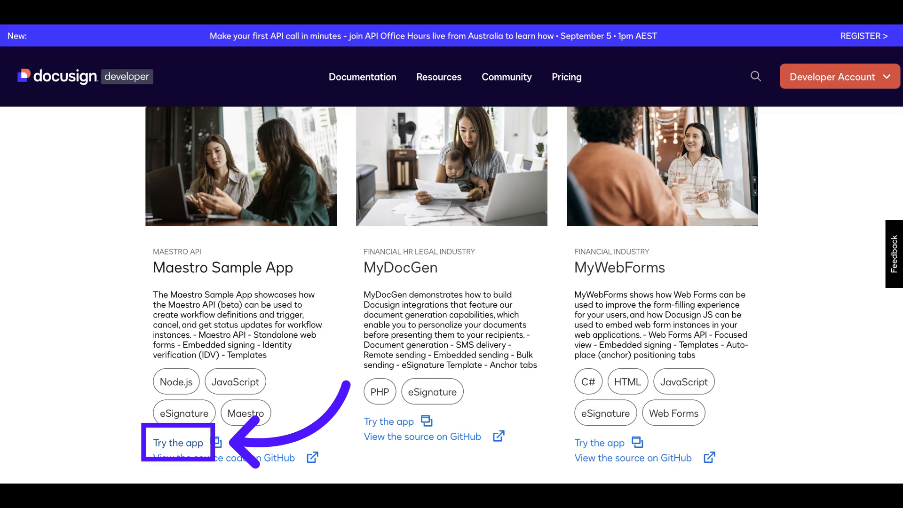
# Launch the Maestro Sample App from the Developer Center sample apps gallery
pyautogui.click(177, 442)
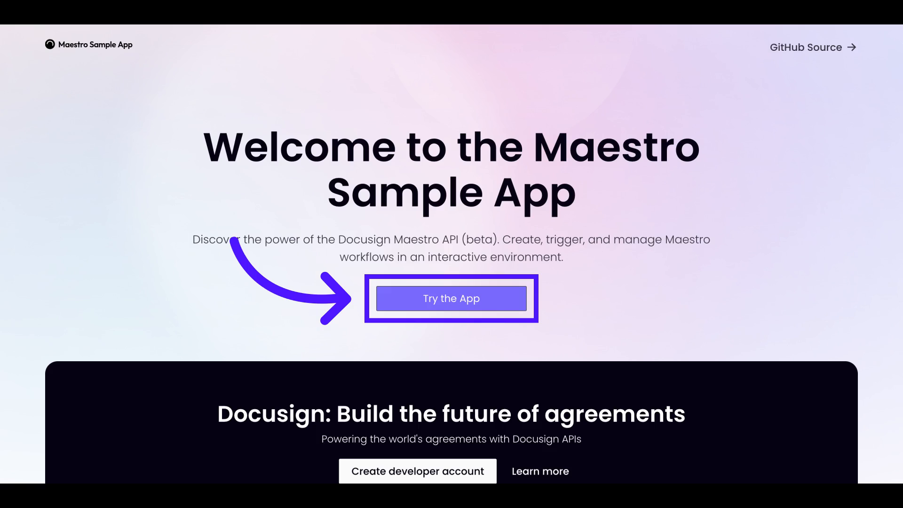
# Log in to the sample app using Authorization Code Grant
pyautogui.click(451, 298)
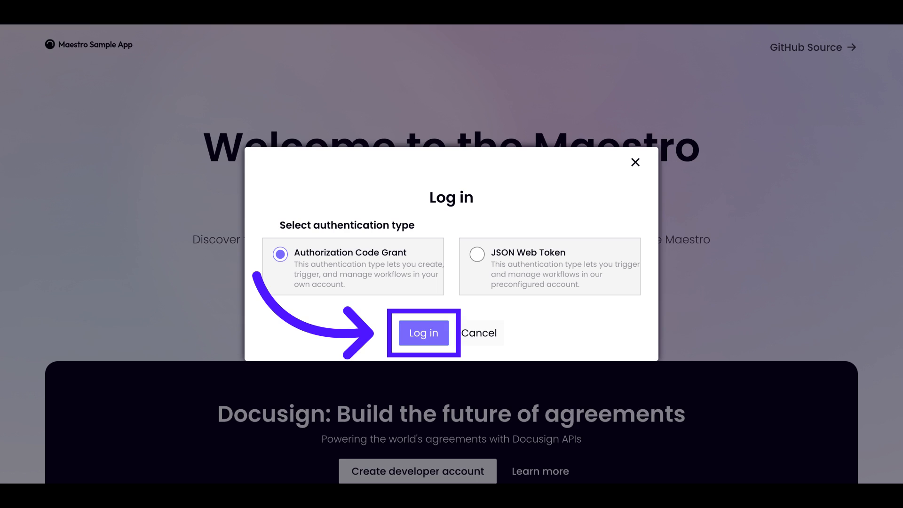
pyautogui.click(423, 333)
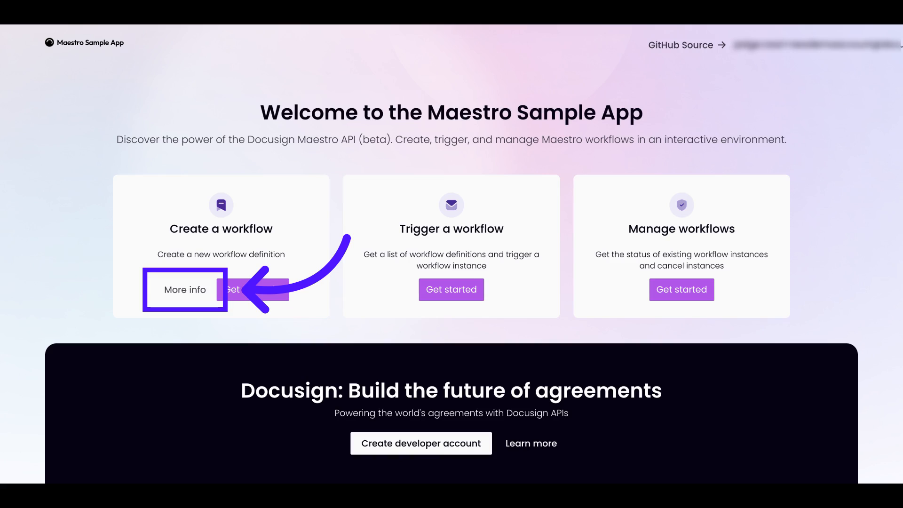
# Review the behind-the-scenes info, then list the workflows available to create
pyautogui.click(184, 289)
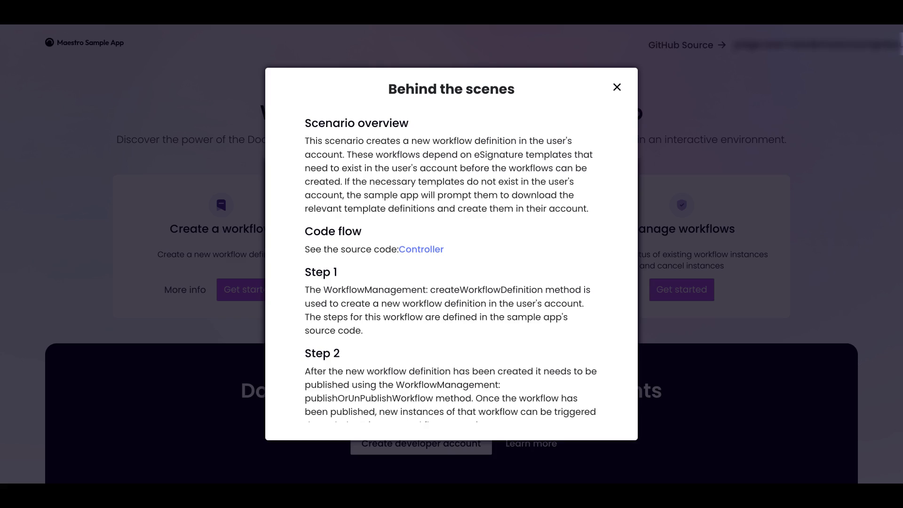
pyautogui.click(616, 87)
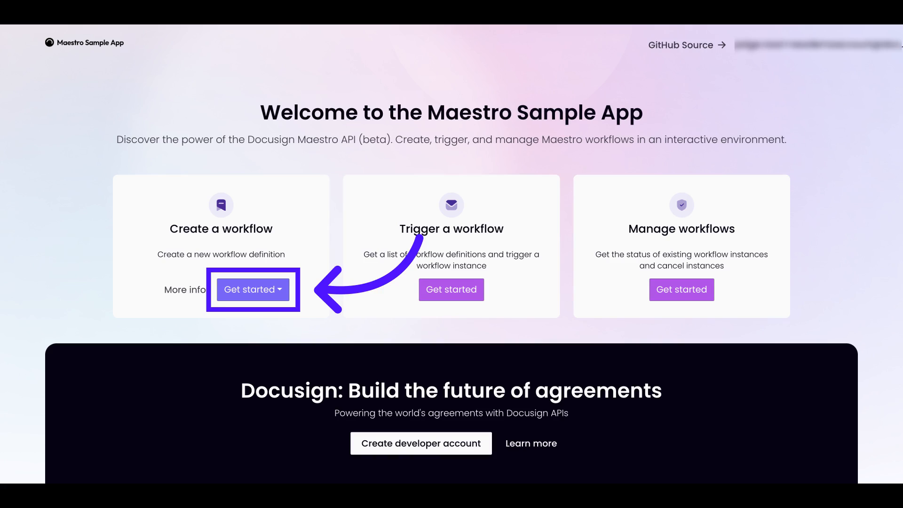
pyautogui.click(253, 289)
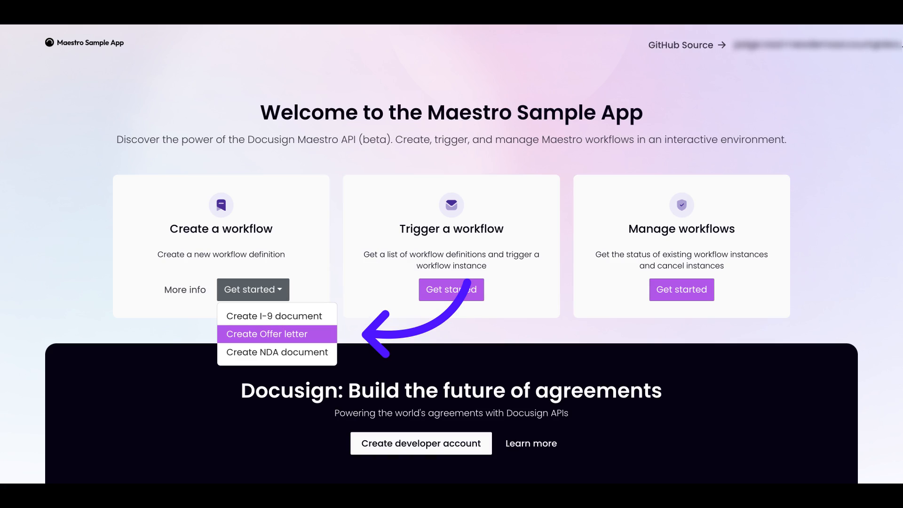
# Create and publish the Offer letter workflow definition, dismissing the confirmation
pyautogui.click(267, 334)
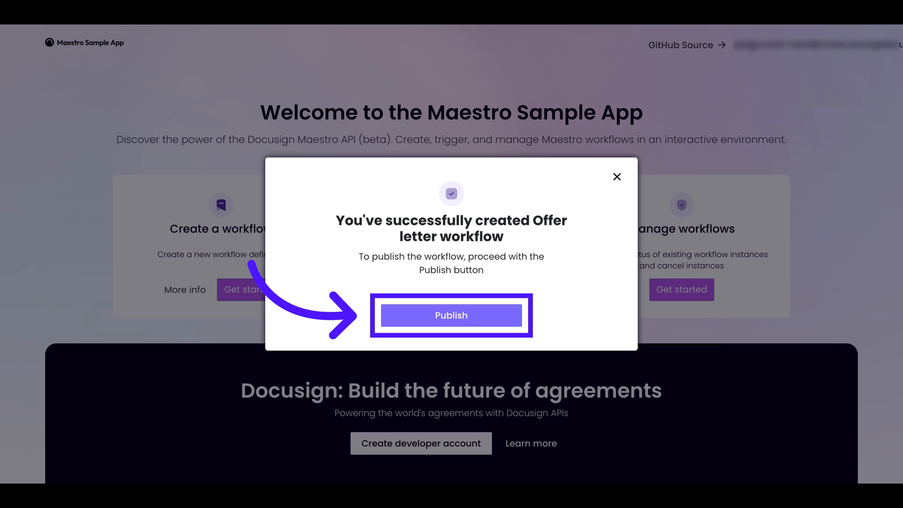
pyautogui.click(451, 315)
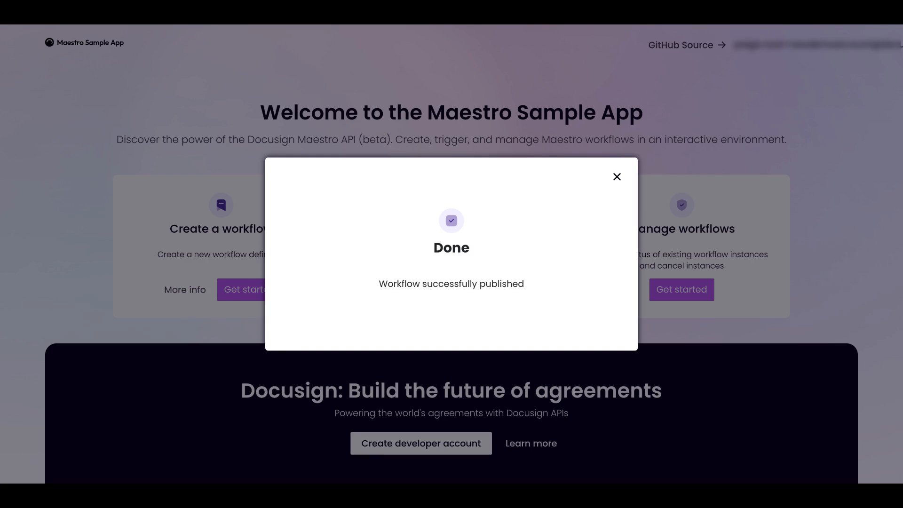
pyautogui.click(616, 176)
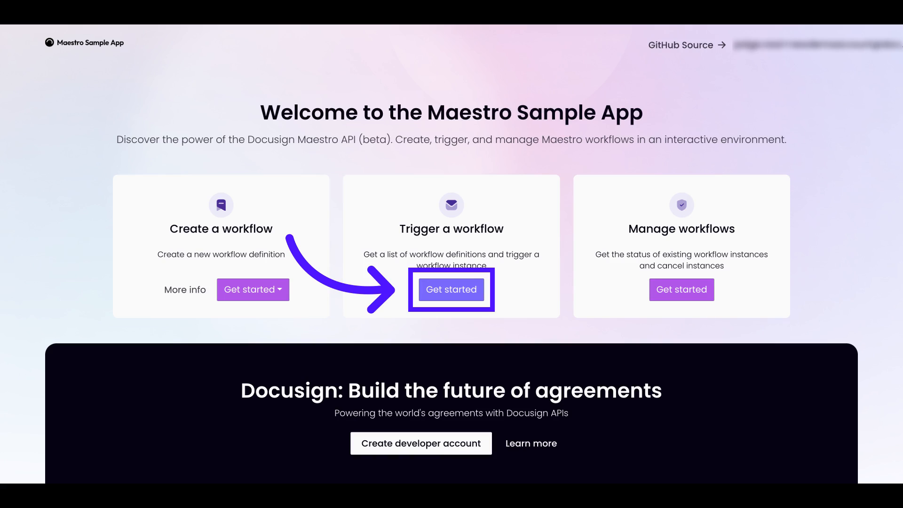
# Trigger the Offer Letter workflow and submit the Tally Health HR manager details
pyautogui.click(451, 289)
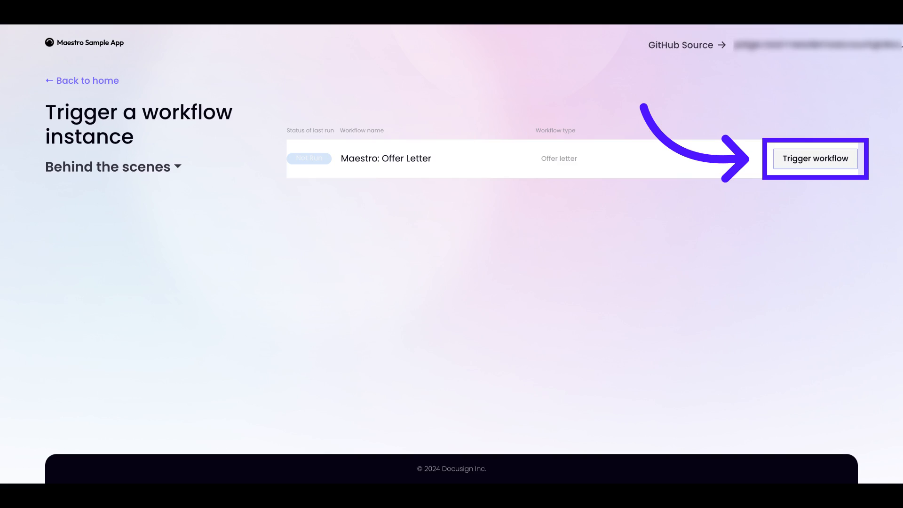
pyautogui.click(812, 158)
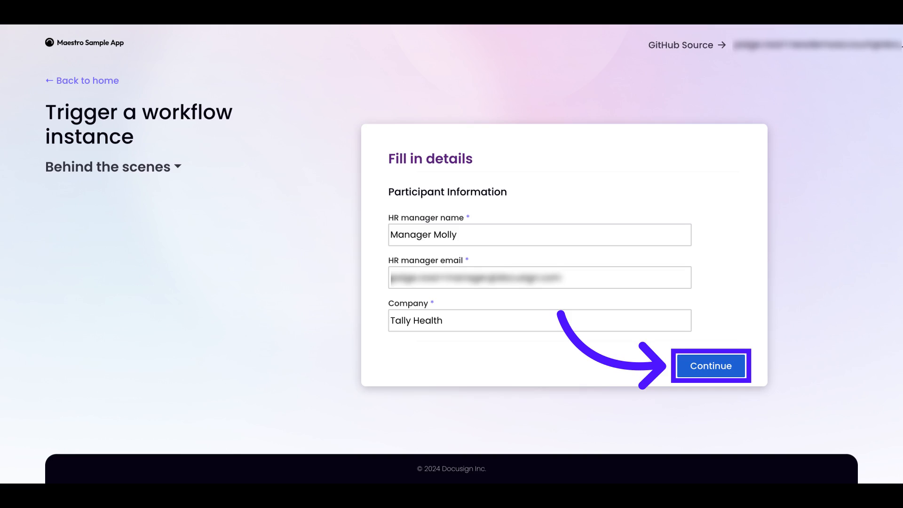
pyautogui.click(709, 365)
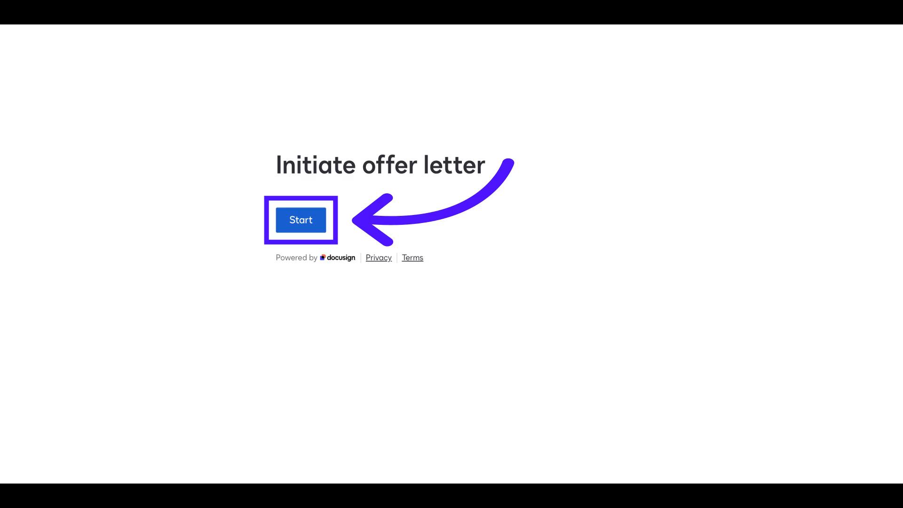
# Start the offer letter form and submit the new hire and hiring manager details
pyautogui.click(301, 220)
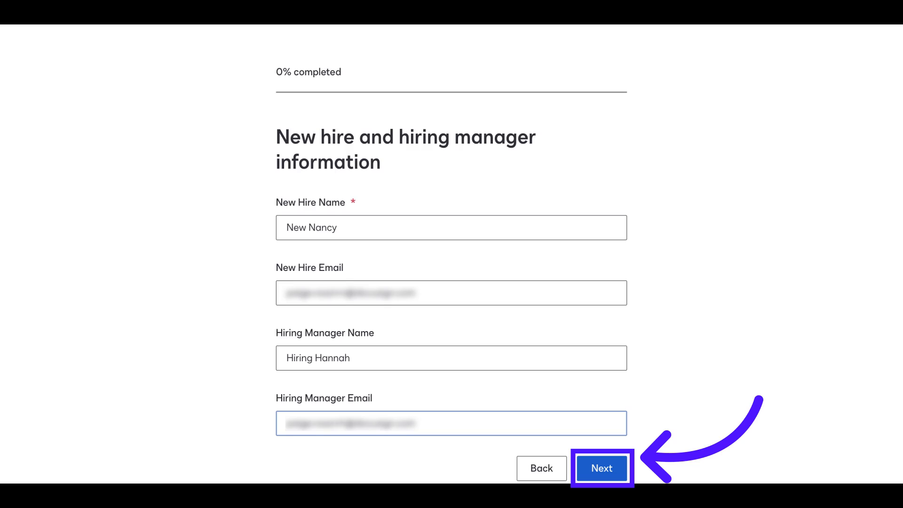
pyautogui.click(602, 468)
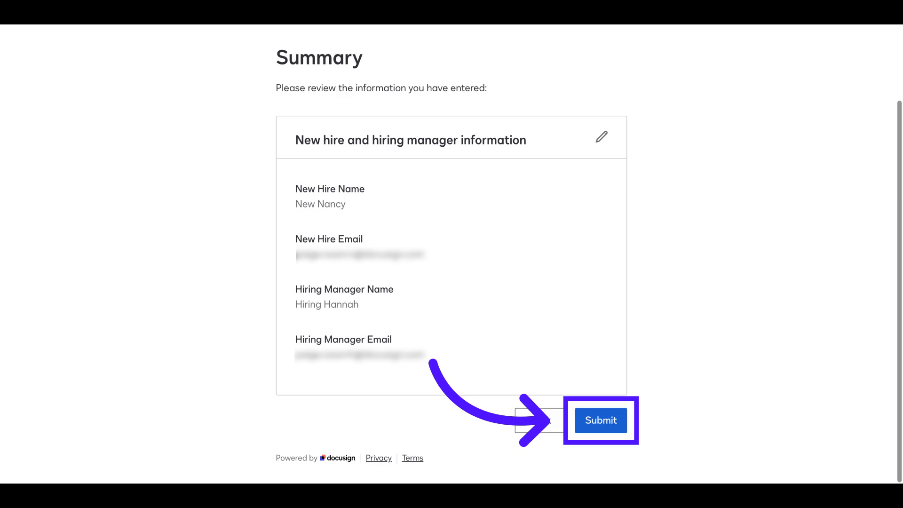
pyautogui.click(601, 419)
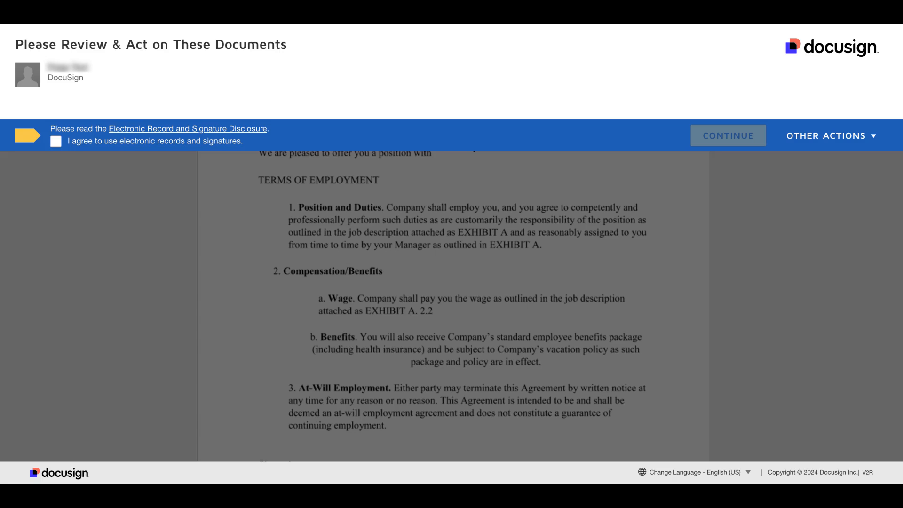
# Accept the e-signature disclosure, sign as Manager Molly and finish the offer letter
pyautogui.click(728, 135)
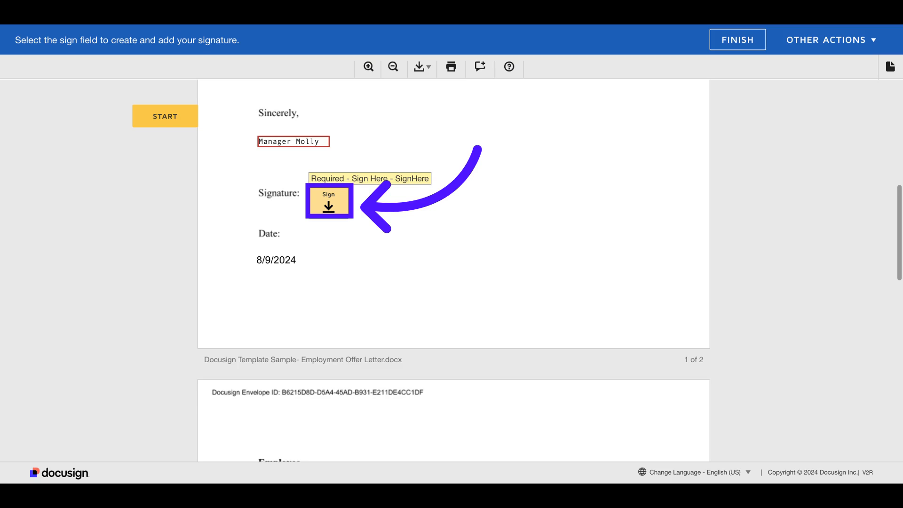
pyautogui.click(328, 201)
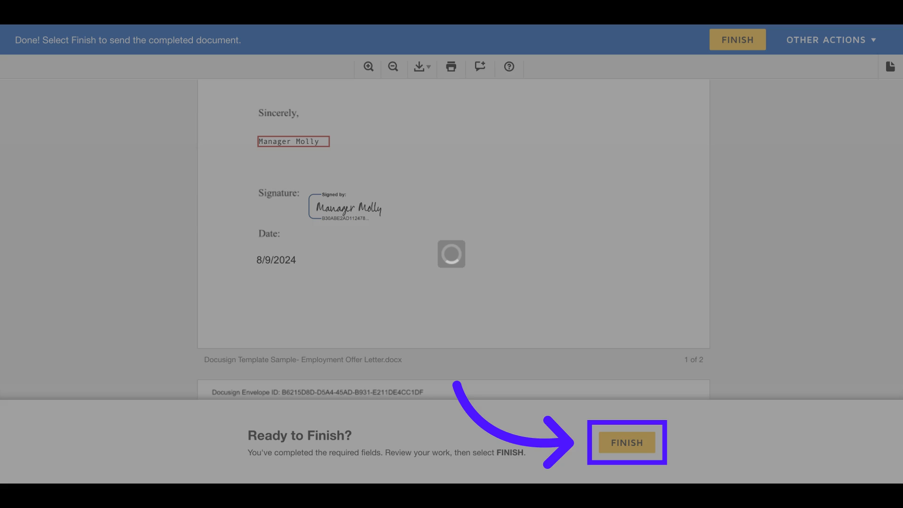
pyautogui.click(626, 442)
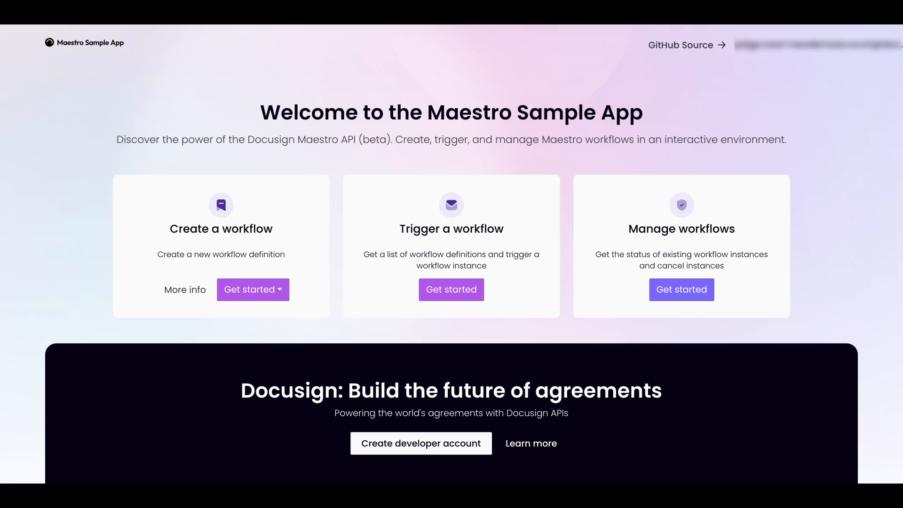
# Cancel the in-progress Maestro: Offer Letter workflow from Manage workflows
pyautogui.click(681, 289)
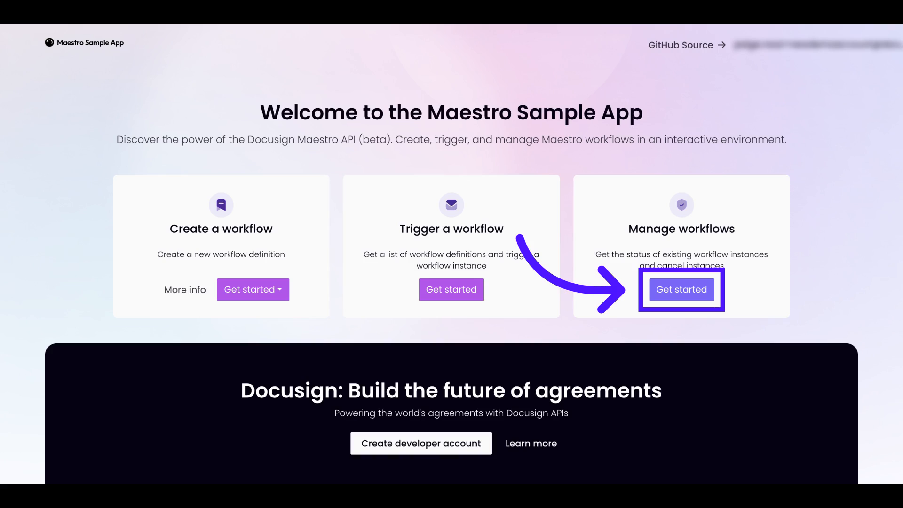
pyautogui.click(680, 290)
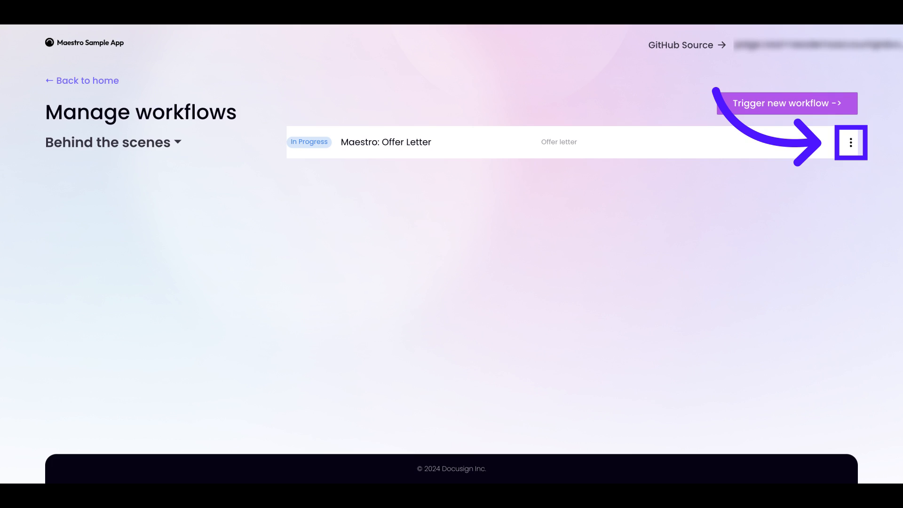
pyautogui.click(849, 143)
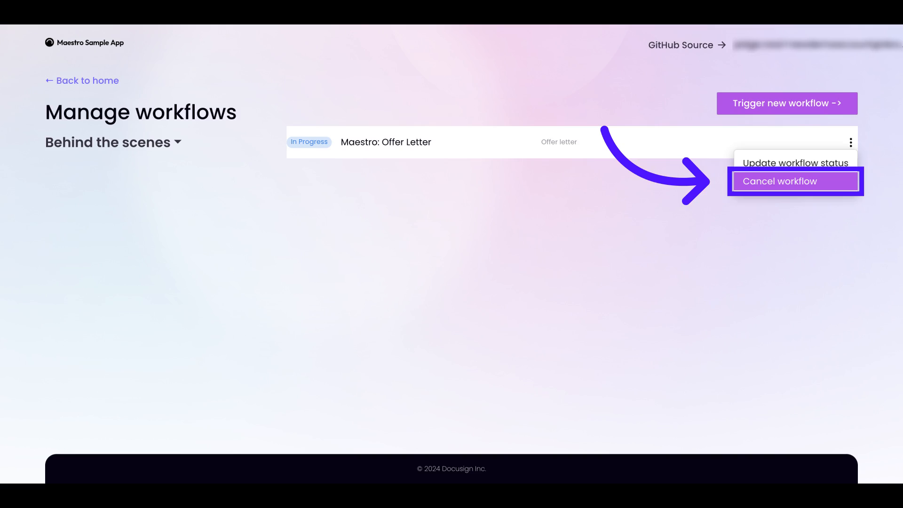
pyautogui.click(794, 181)
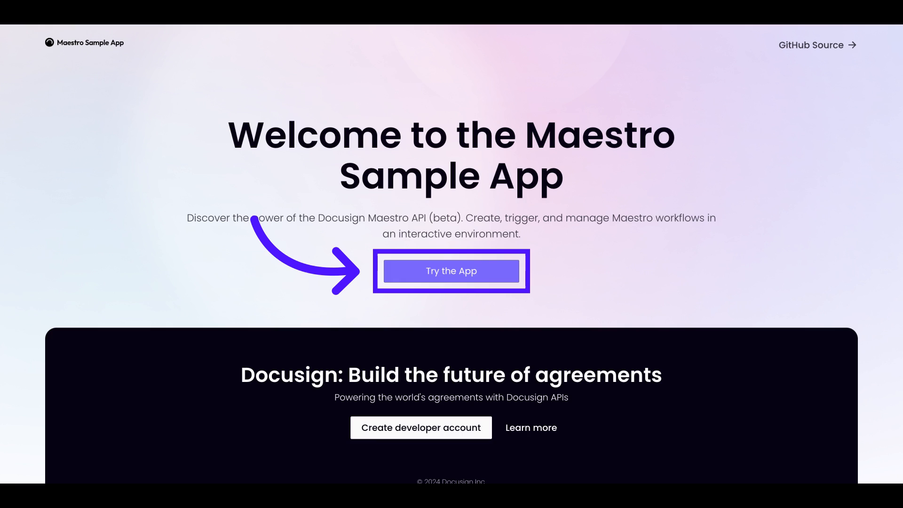
# Log back in using JSON Web Token authentication
pyautogui.click(451, 271)
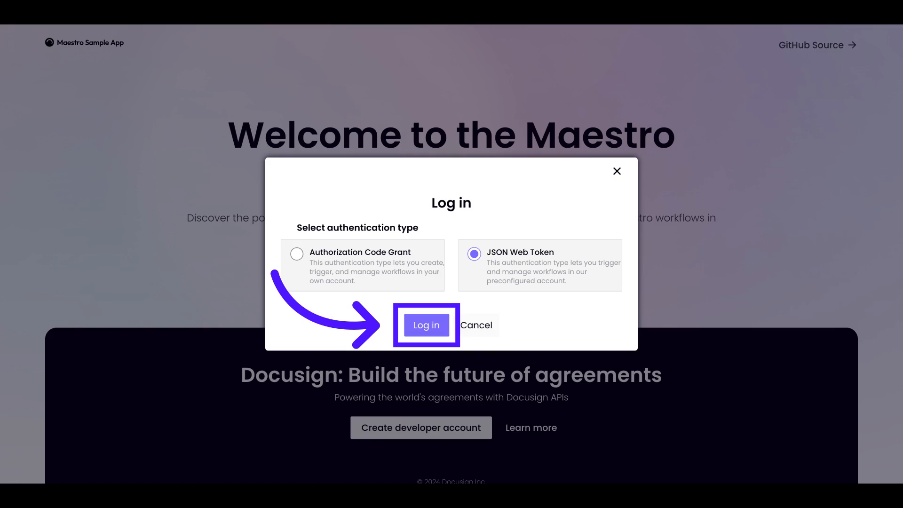
pyautogui.click(426, 325)
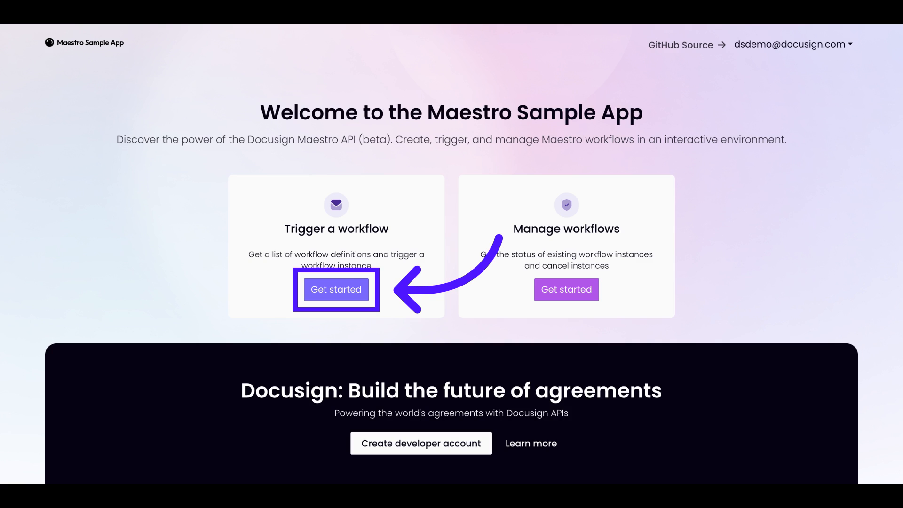
# Trigger a Maestro: NDA workflow instance with the HR manager details and dismiss the confirmation
pyautogui.click(336, 289)
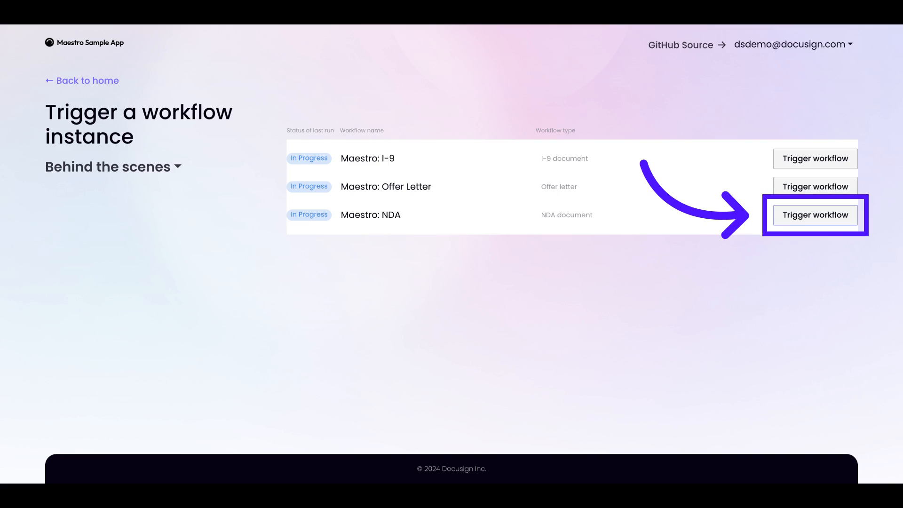
pyautogui.click(815, 215)
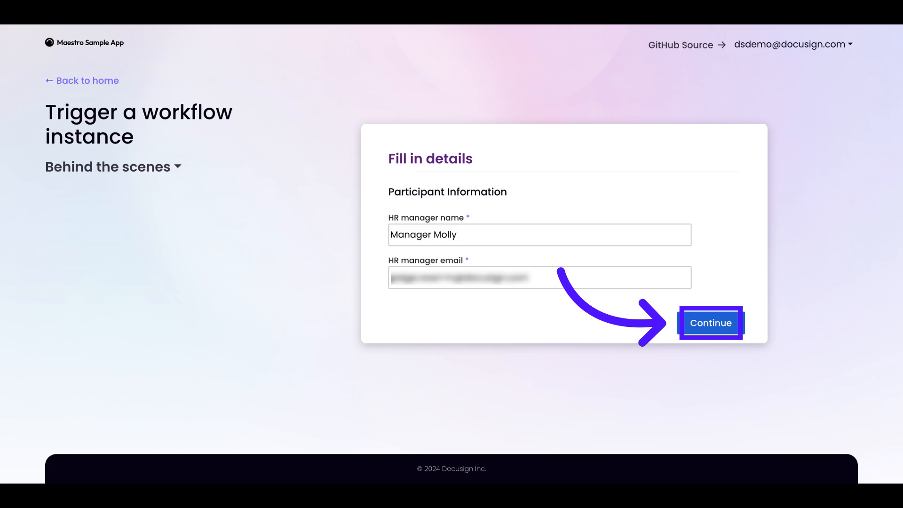
pyautogui.click(710, 323)
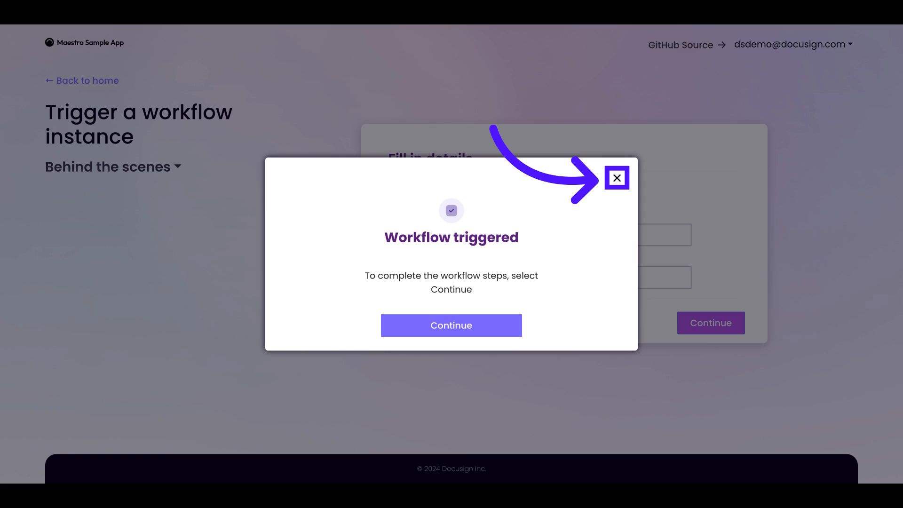
pyautogui.click(616, 178)
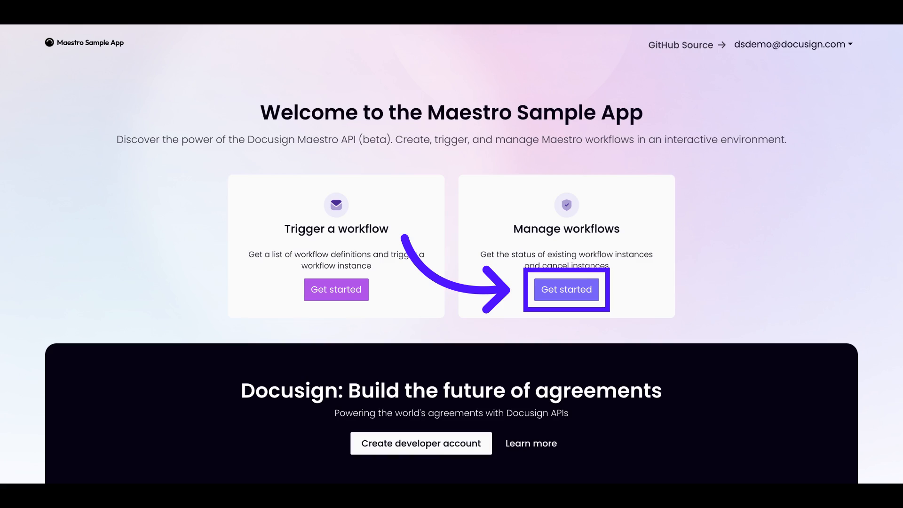
# Update the Maestro: NDA workflow's status in Manage workflows so it shows Completed
pyautogui.click(566, 289)
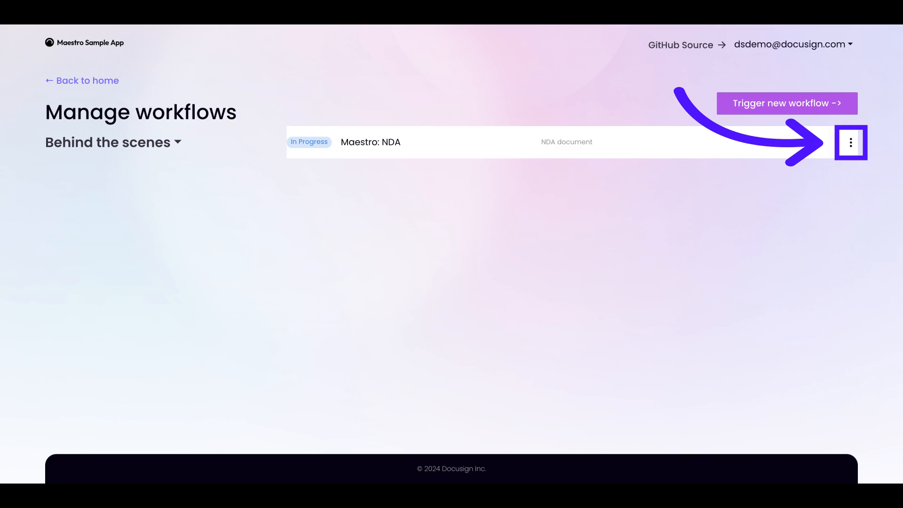
pyautogui.click(849, 153)
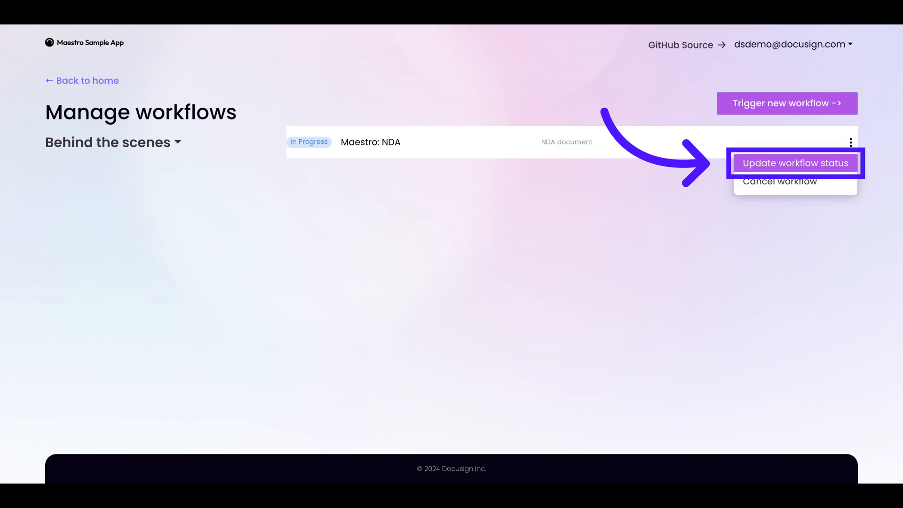
pyautogui.click(794, 164)
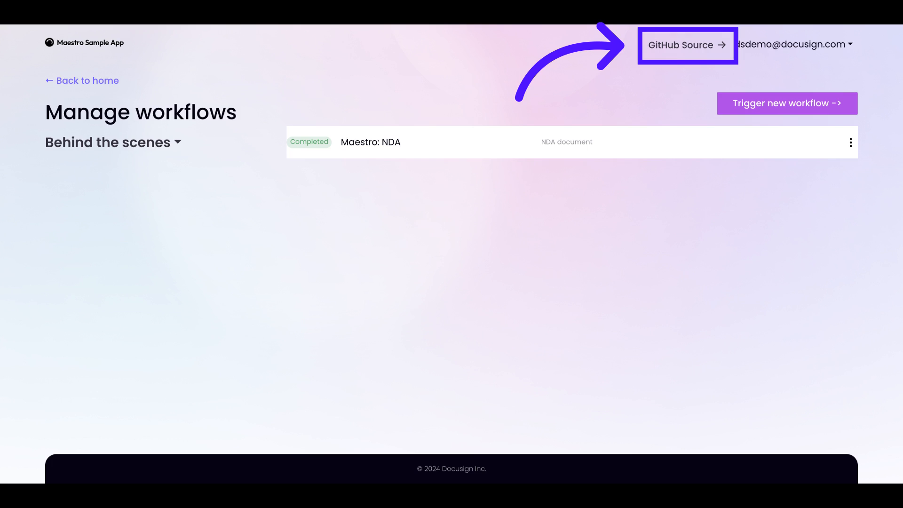
pyautogui.click(687, 44)
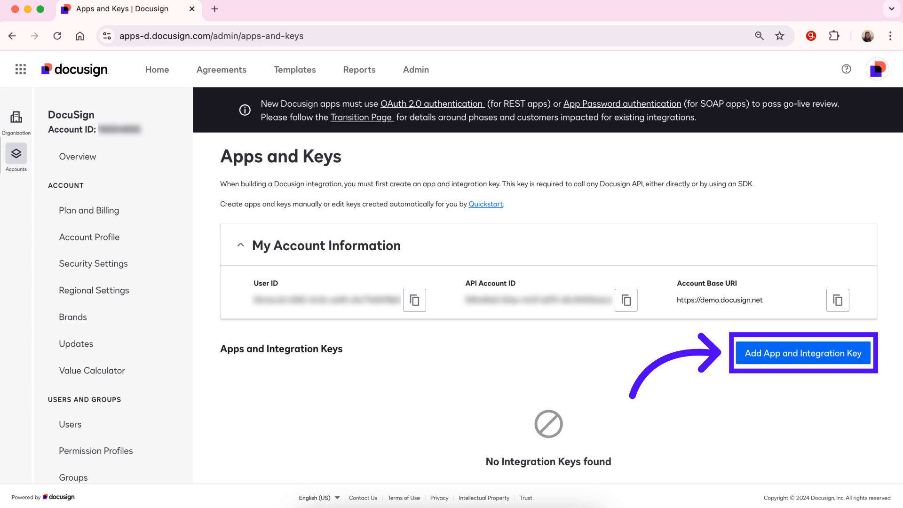
# Create the Maestro Sample App integration key and generate its RSA keypair
pyautogui.click(802, 354)
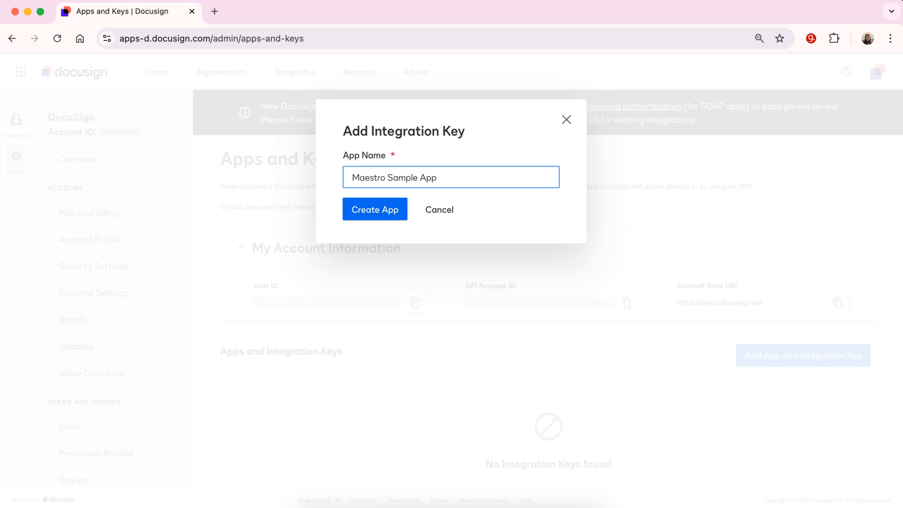
pyautogui.click(374, 209)
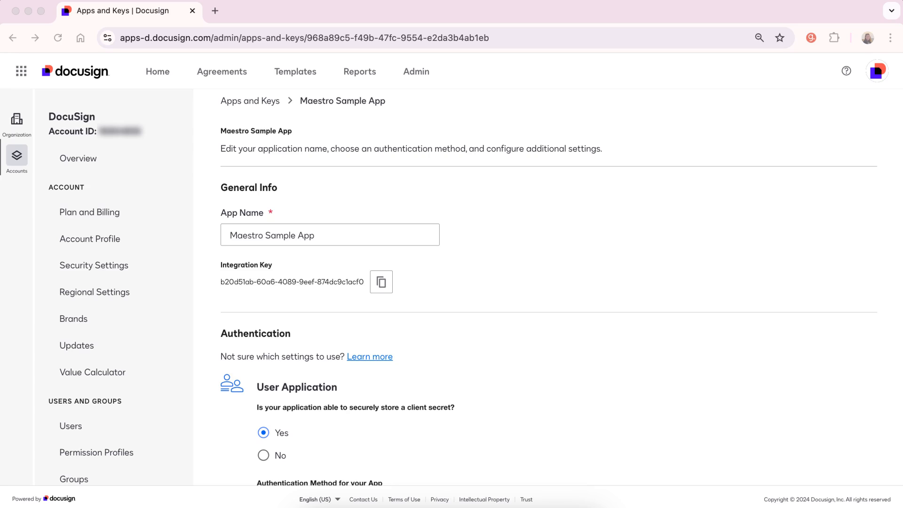
pyautogui.scroll(-3)
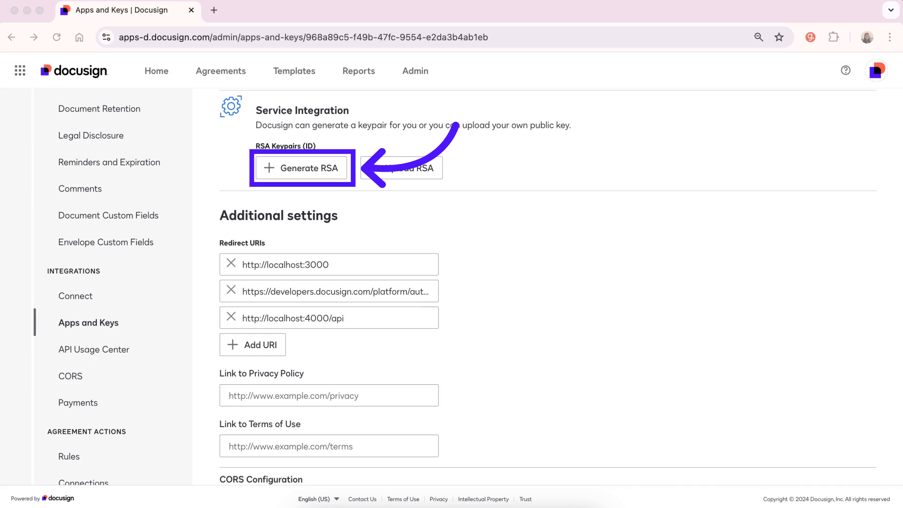
pyautogui.click(301, 168)
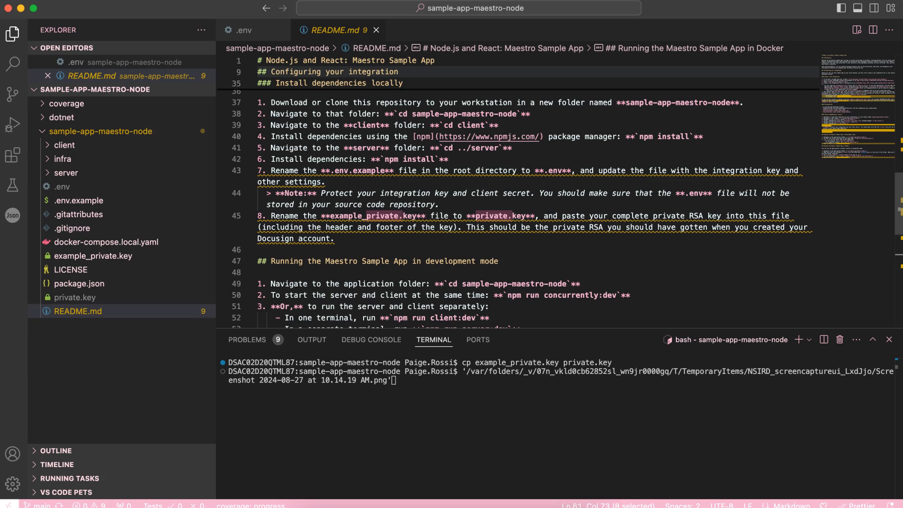
# Paste the generated RSA private key into private.key and run the app at localhost:3000
pyautogui.click(75, 297)
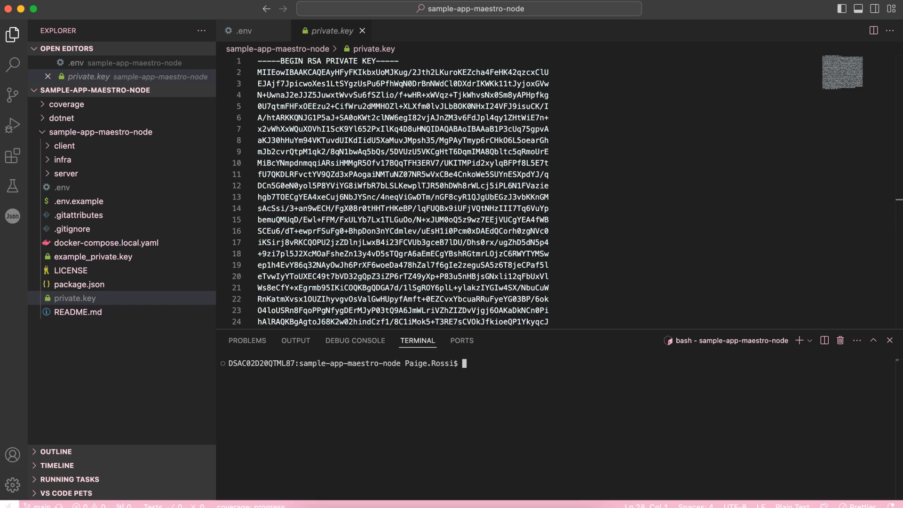
pyautogui.click(360, 30)
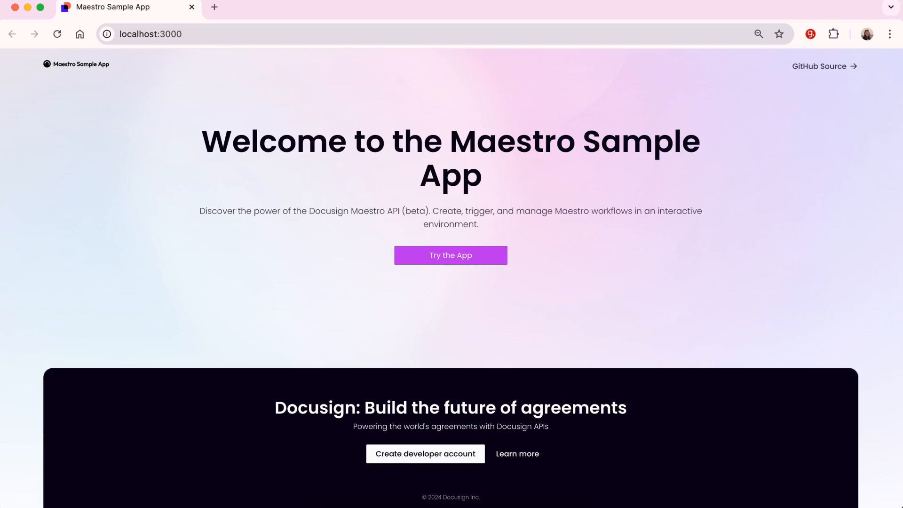
# Log in with Authorization Code Grant and allow access, landing on the workflow options home page
pyautogui.click(450, 254)
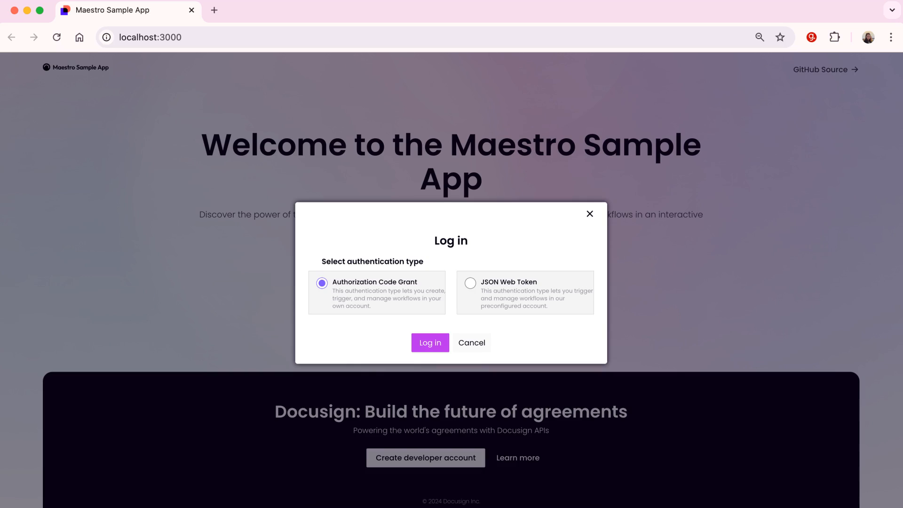
pyautogui.click(430, 343)
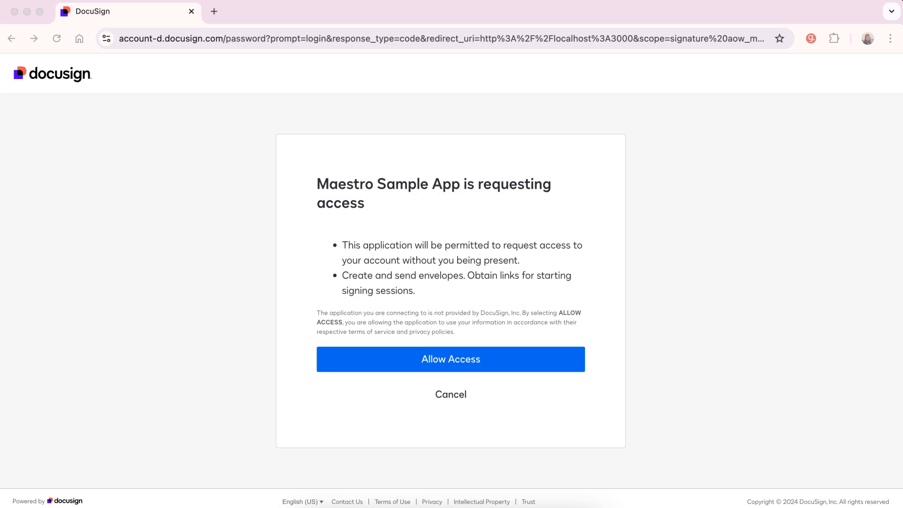
pyautogui.click(451, 358)
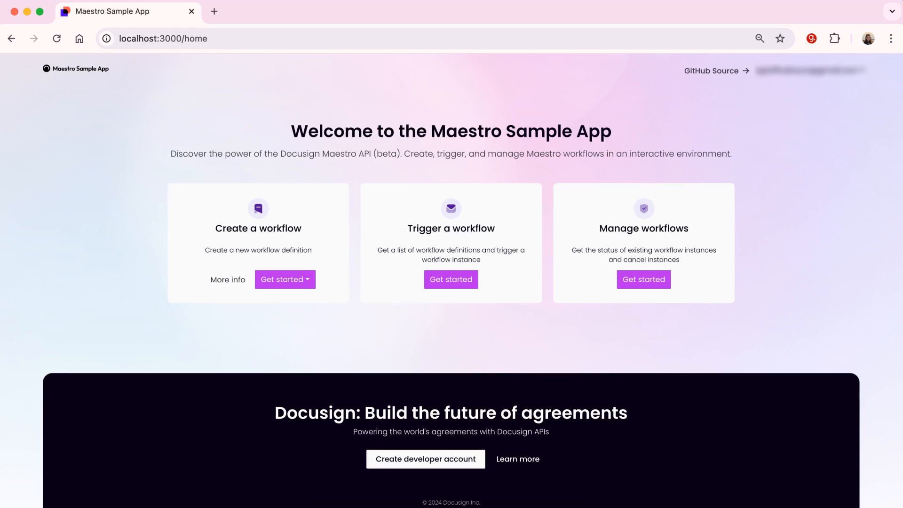